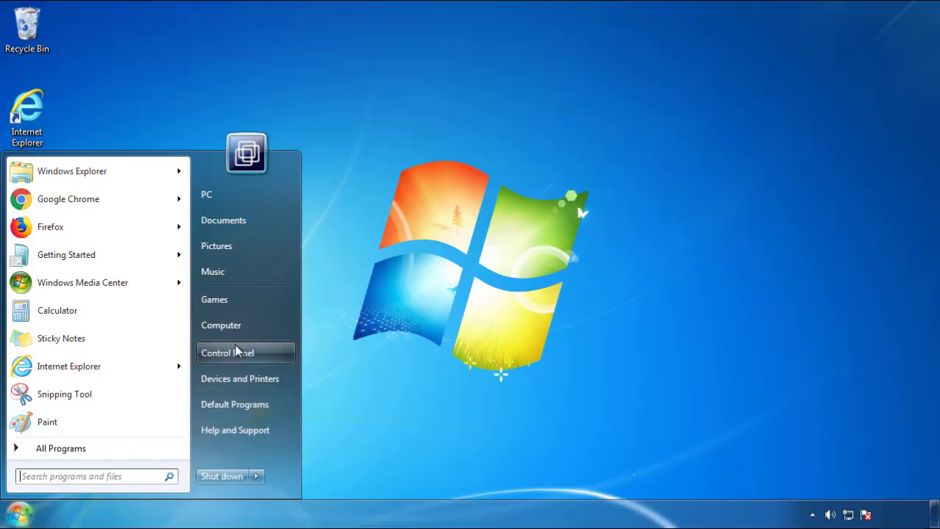
Uninstall SearchMine 2.00 from Programs and Features, sorting programs by install date
click(227, 353)
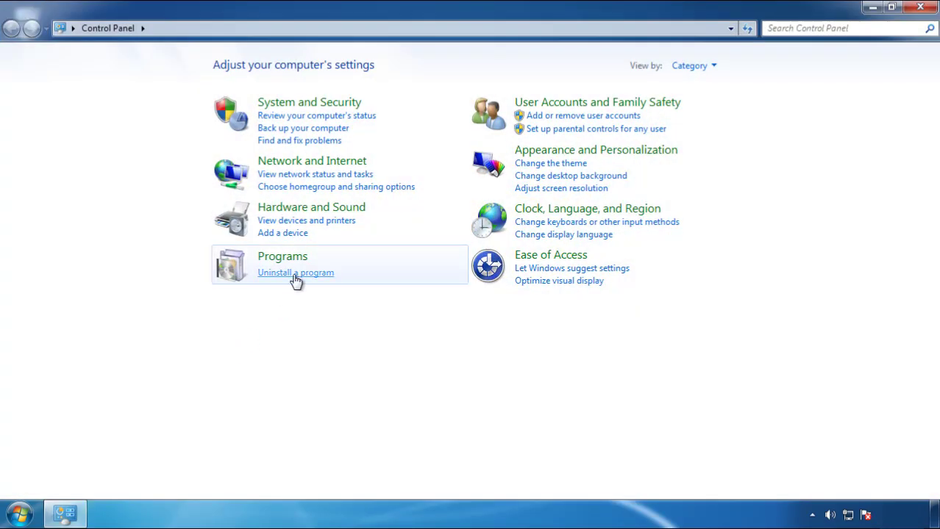
click(295, 273)
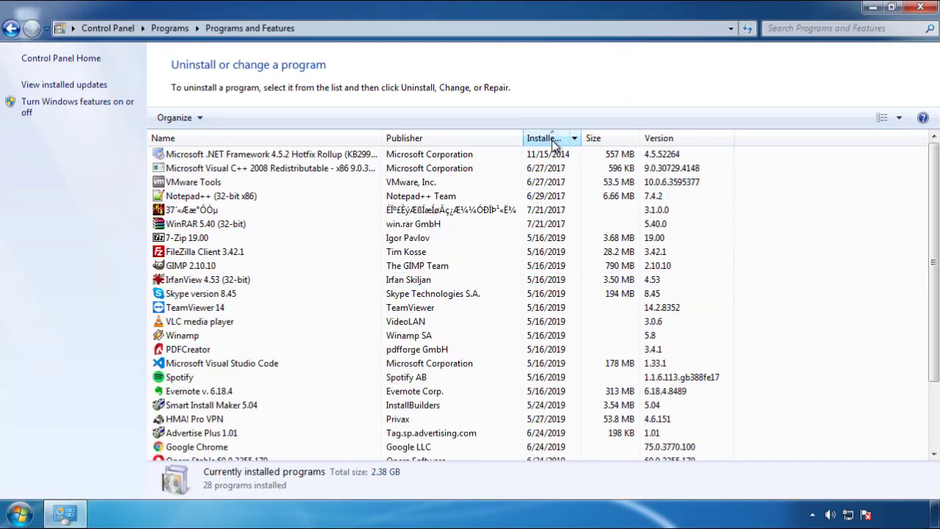
click(549, 138)
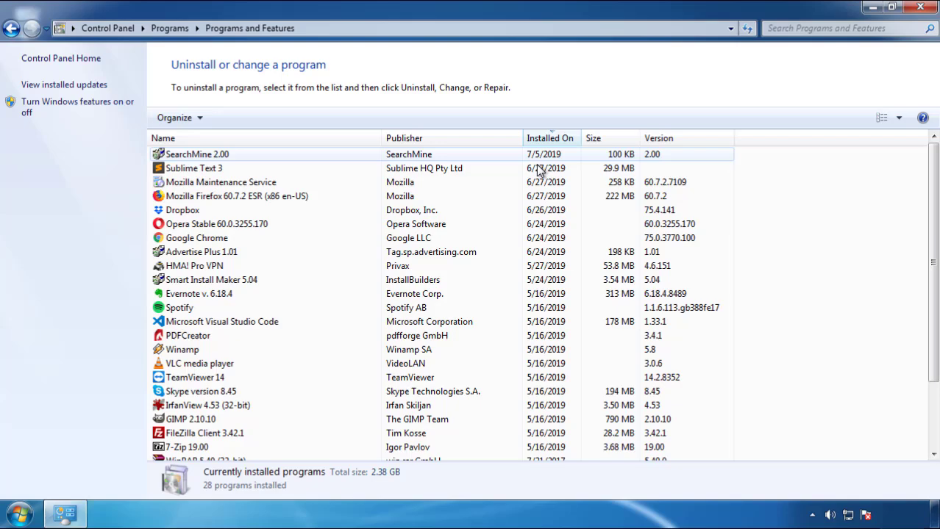
mouse_move(195, 163)
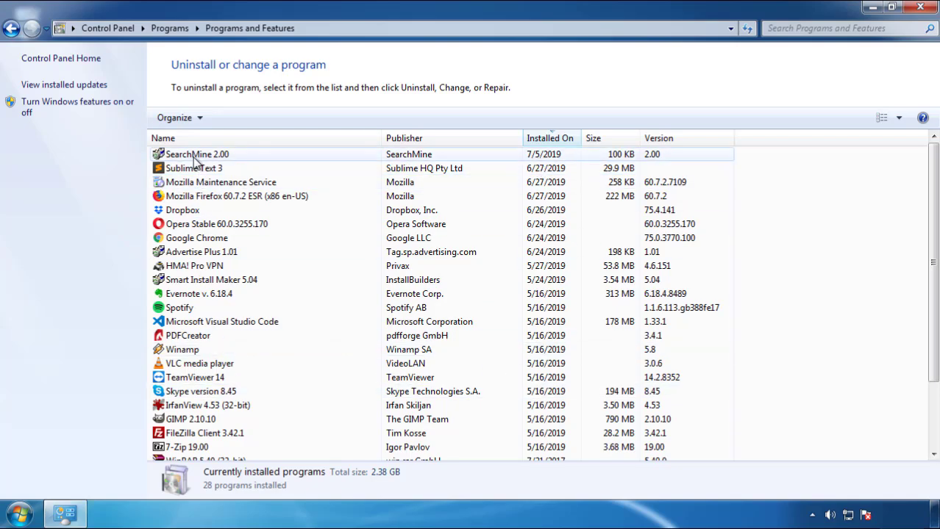
click(233, 118)
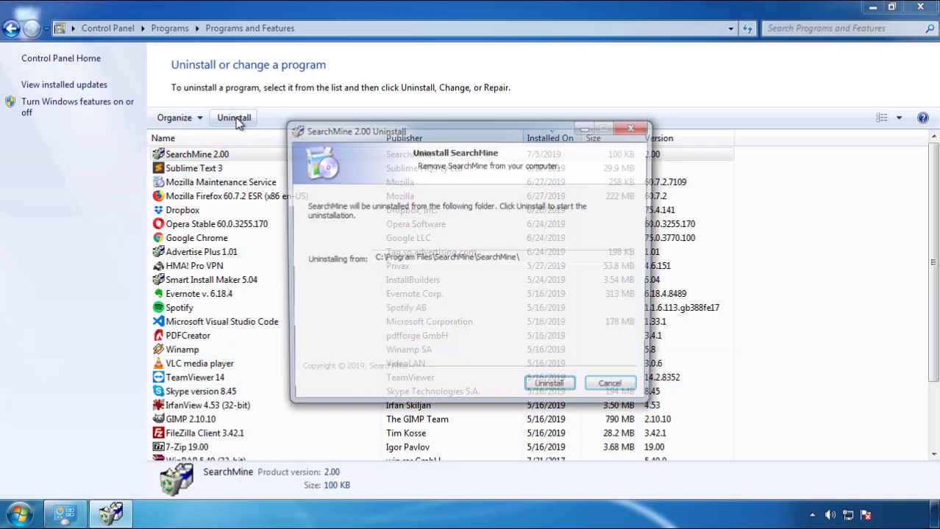
click(548, 383)
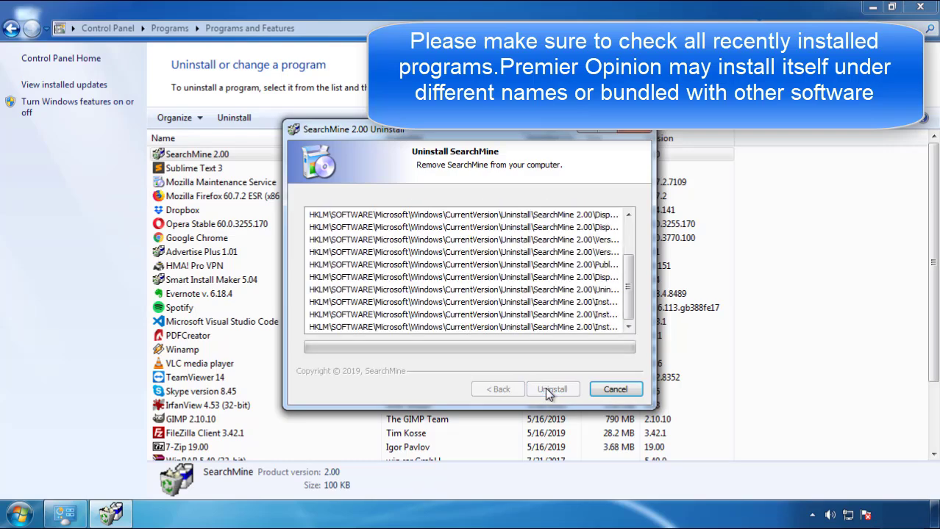
click(552, 389)
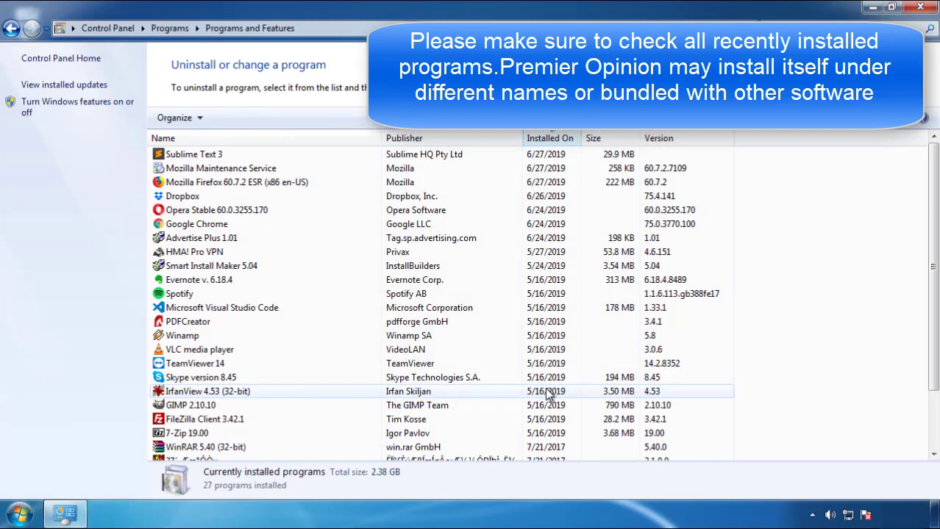
click(195, 364)
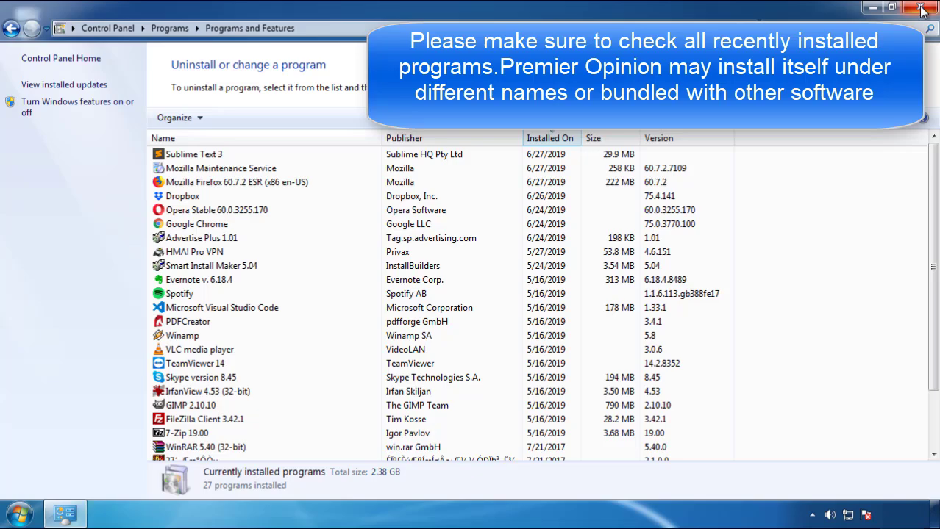
Close the Programs and Features window
click(922, 7)
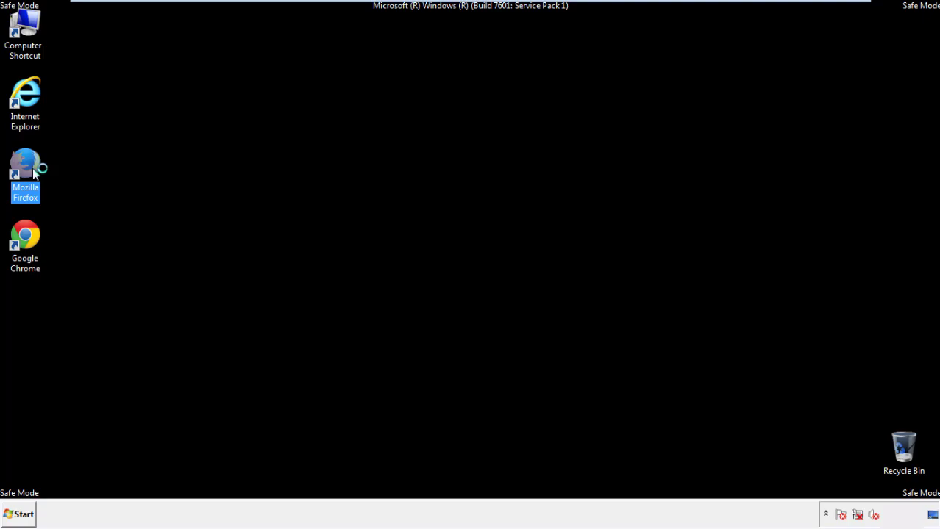
Launch Firefox, decline the default browser prompt, and show the menu bar
double_click(25, 173)
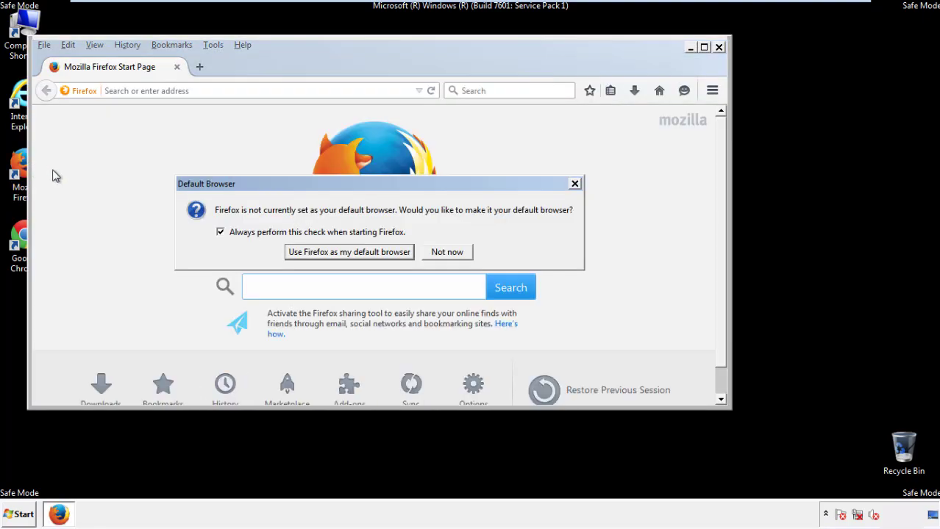
click(446, 251)
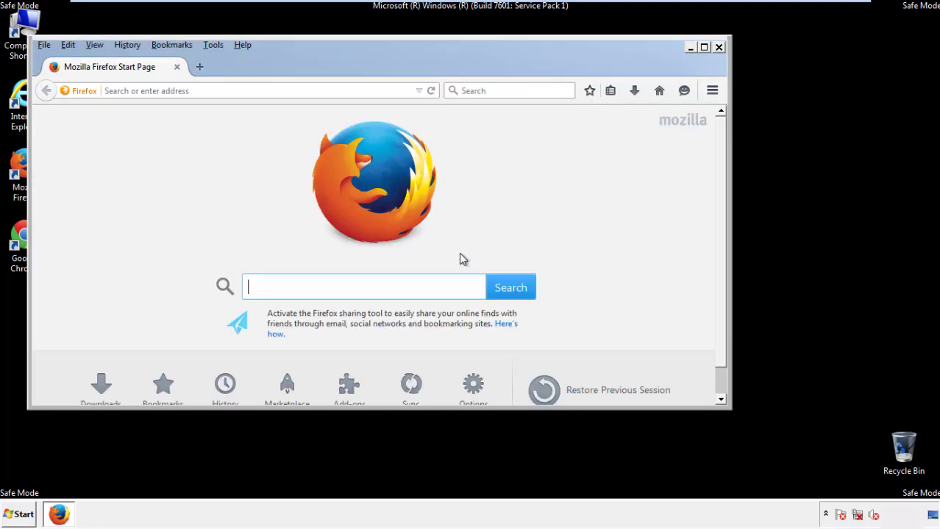
right_click(331, 66)
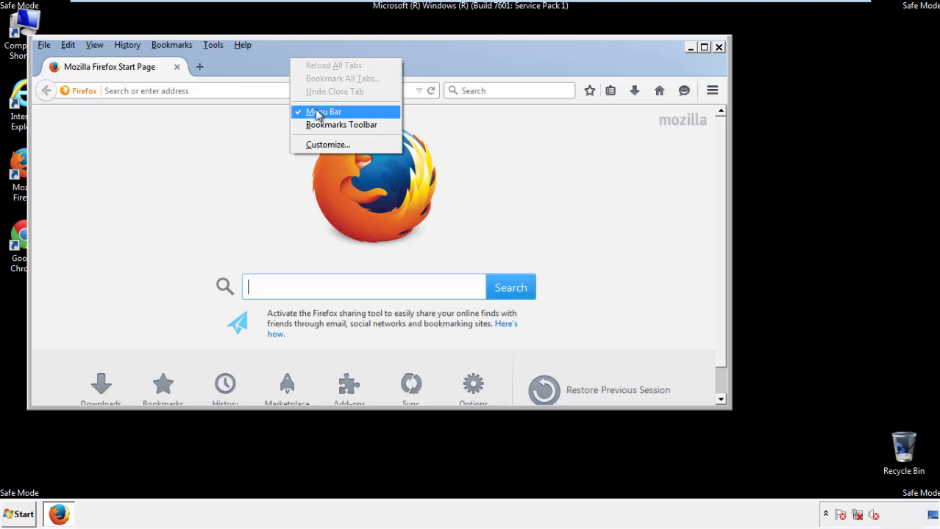
click(322, 112)
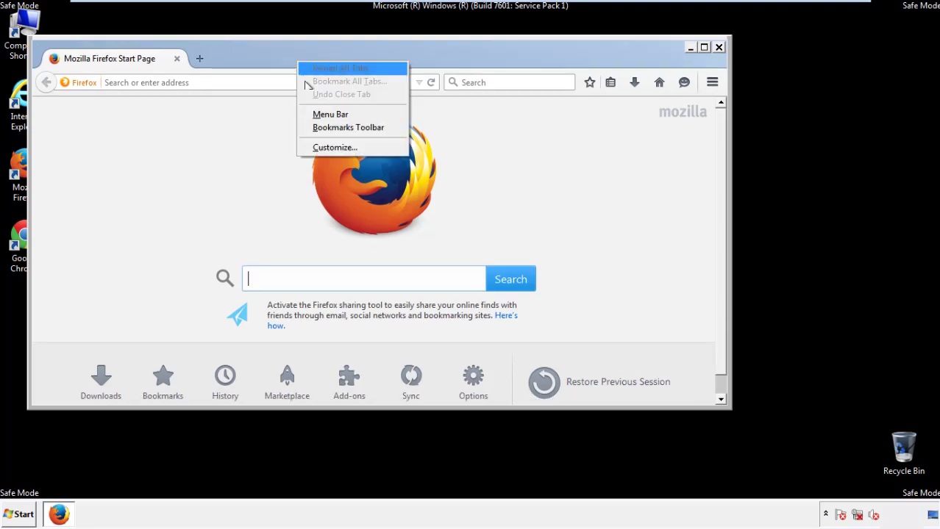
click(330, 114)
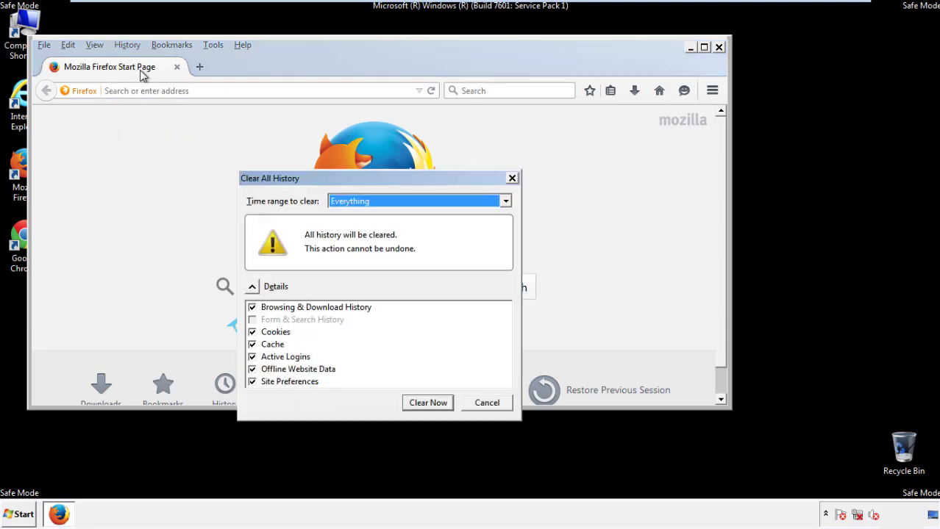
Clear Firefox history for Everything, including Site Preferences
click(505, 201)
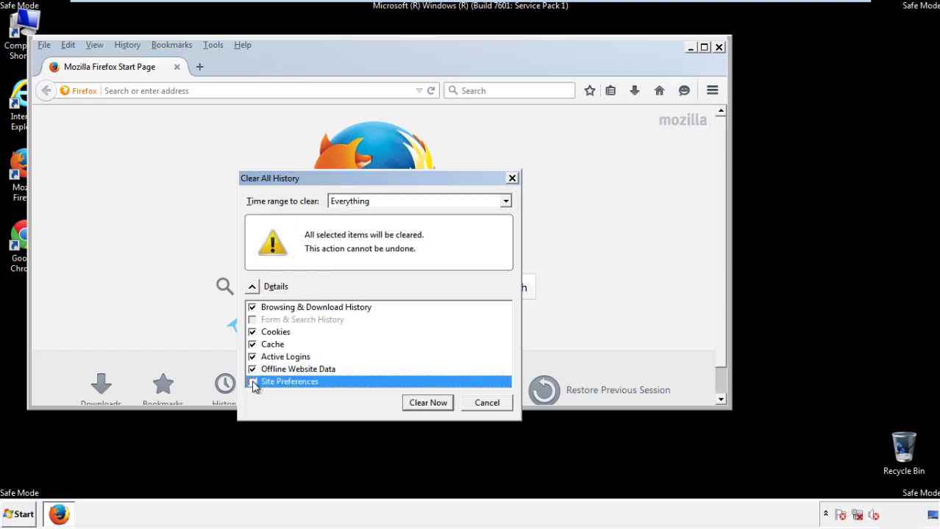
click(252, 382)
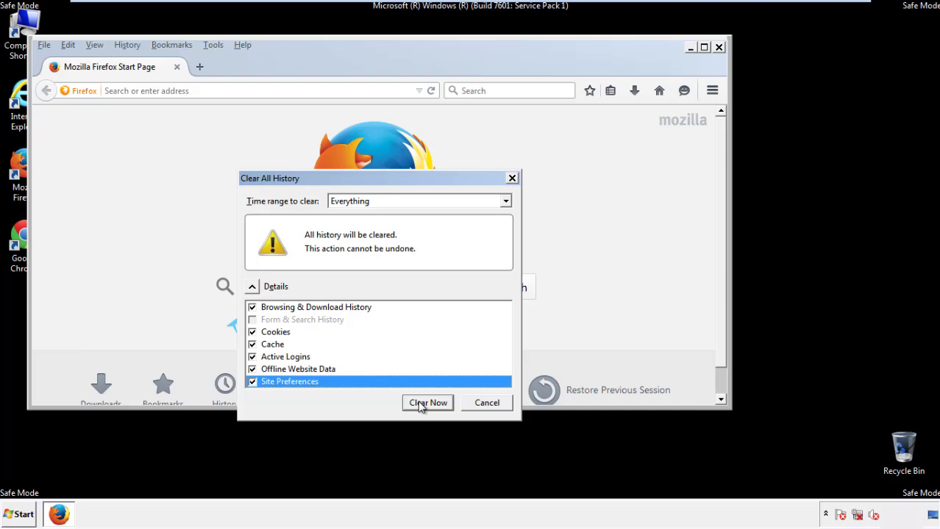
click(427, 403)
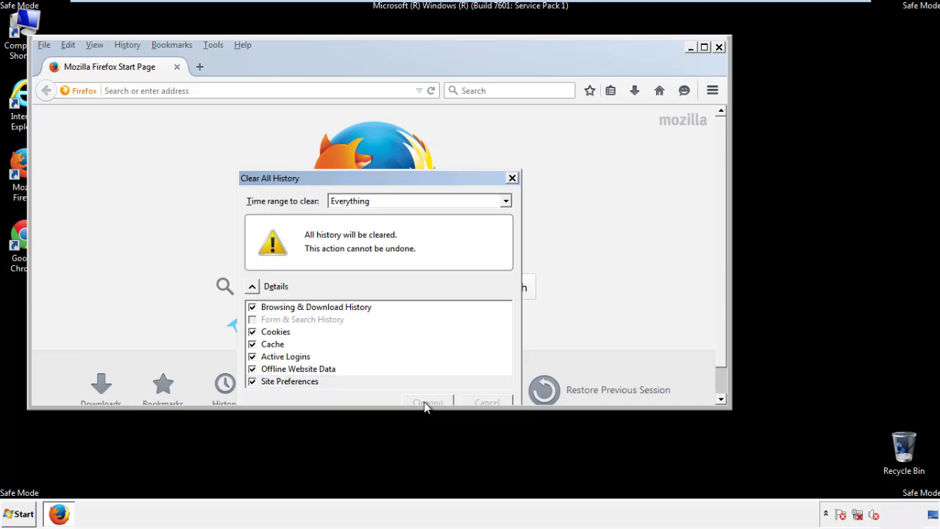
click(428, 402)
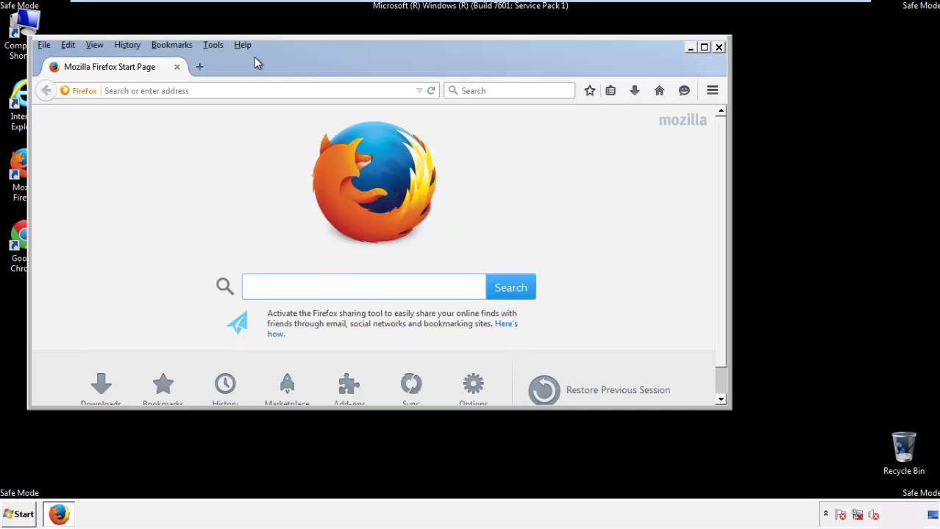
Refresh Firefox from Troubleshooting Information, finish the import wizard, and dismiss the default prompt
click(242, 44)
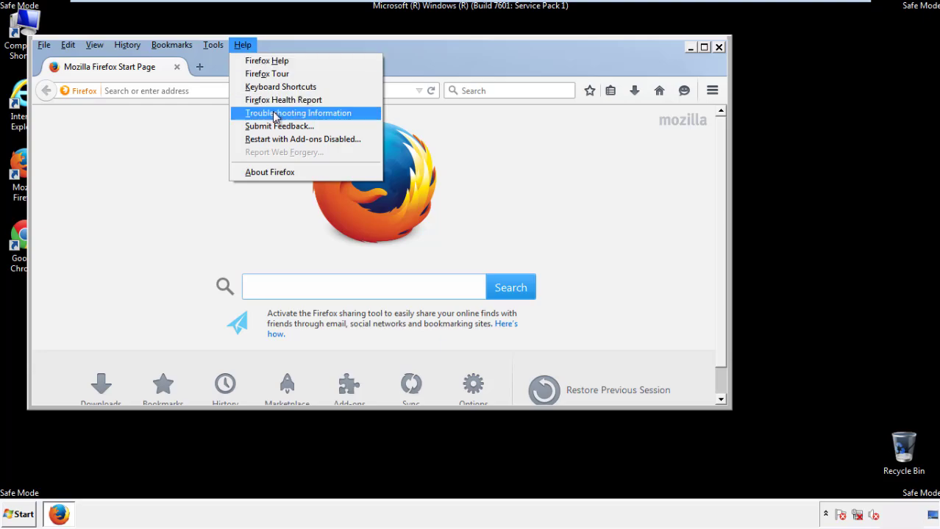
click(298, 112)
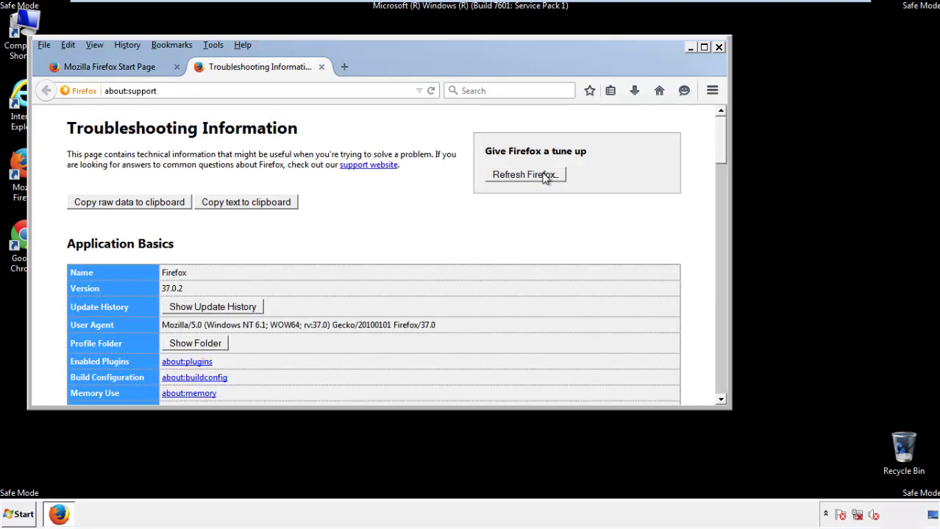
click(525, 175)
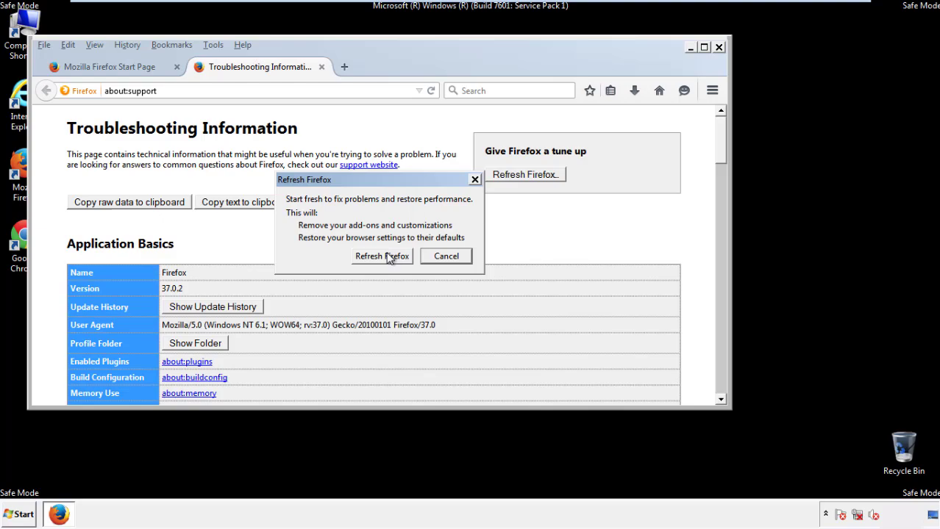
click(382, 256)
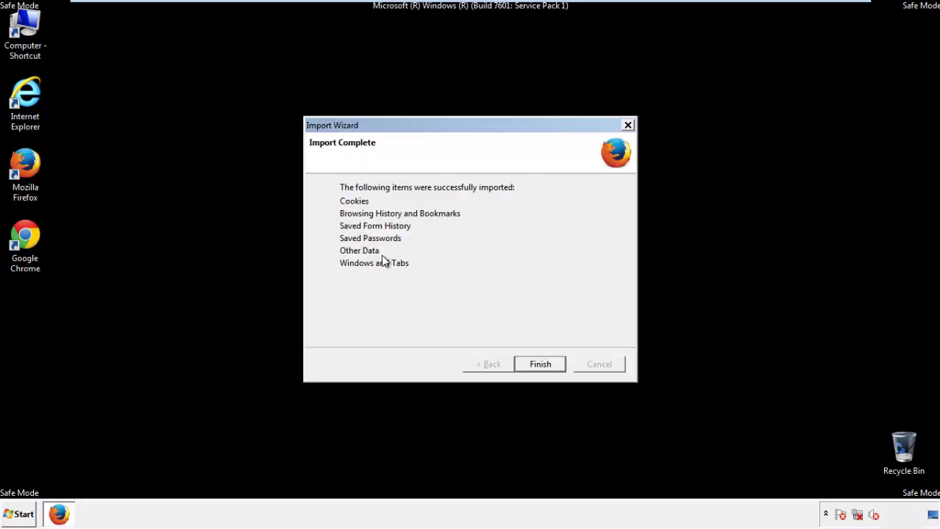
mouse_move(539, 364)
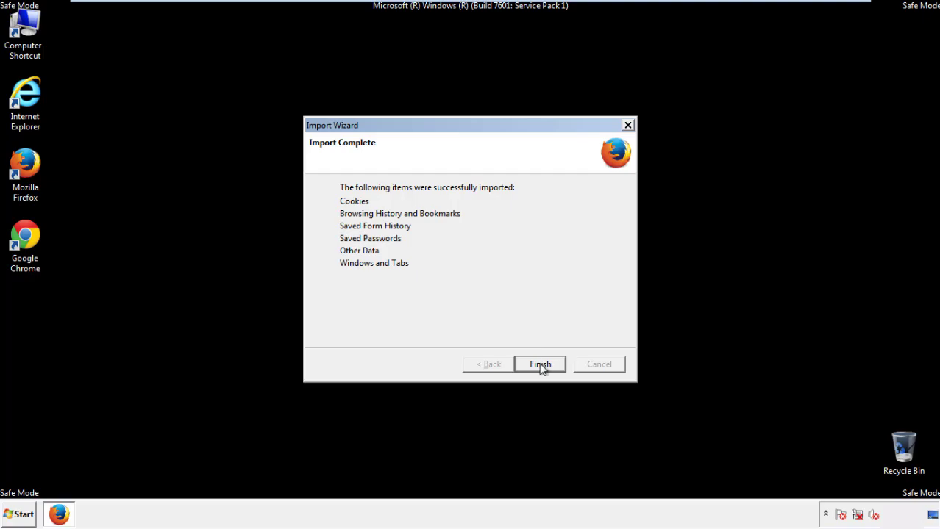
click(540, 364)
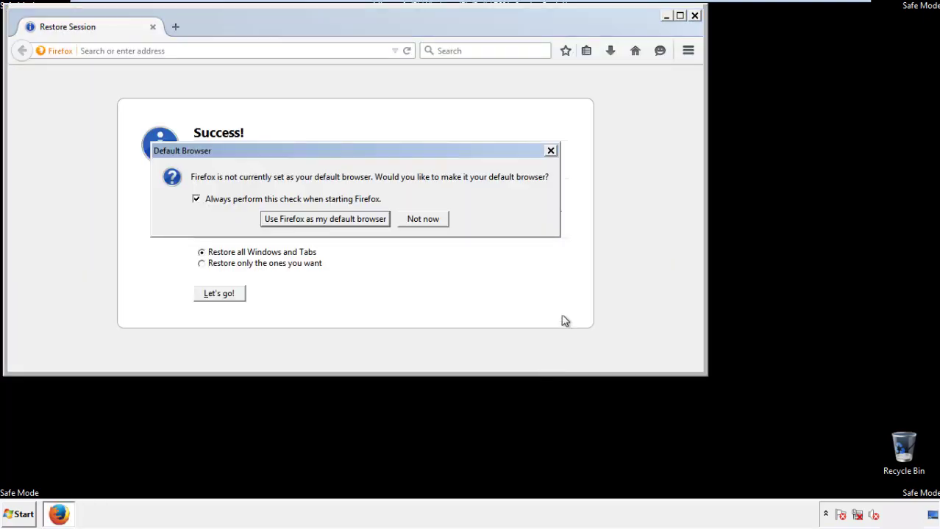
click(422, 219)
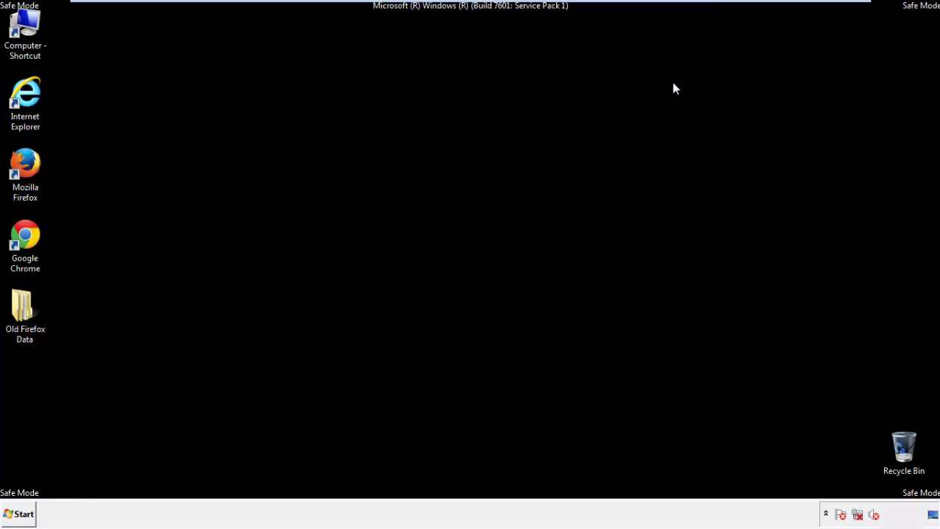
Launch Google Chrome and open Settings from the Chrome menu
click(25, 242)
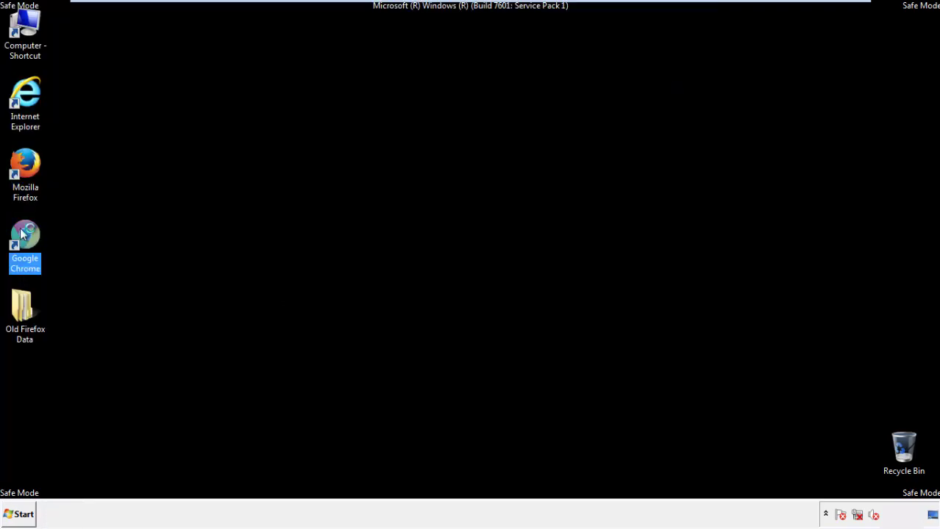
double_click(25, 237)
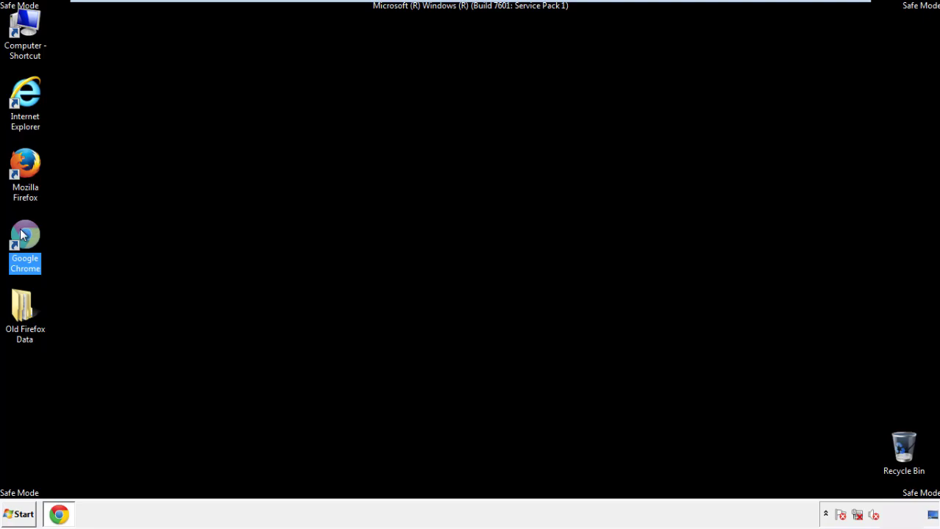
double_click(25, 243)
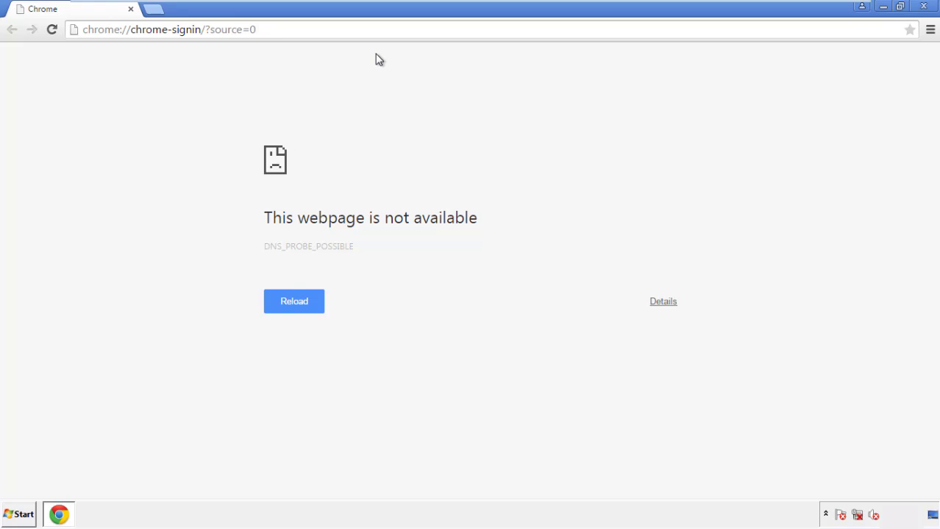
click(930, 30)
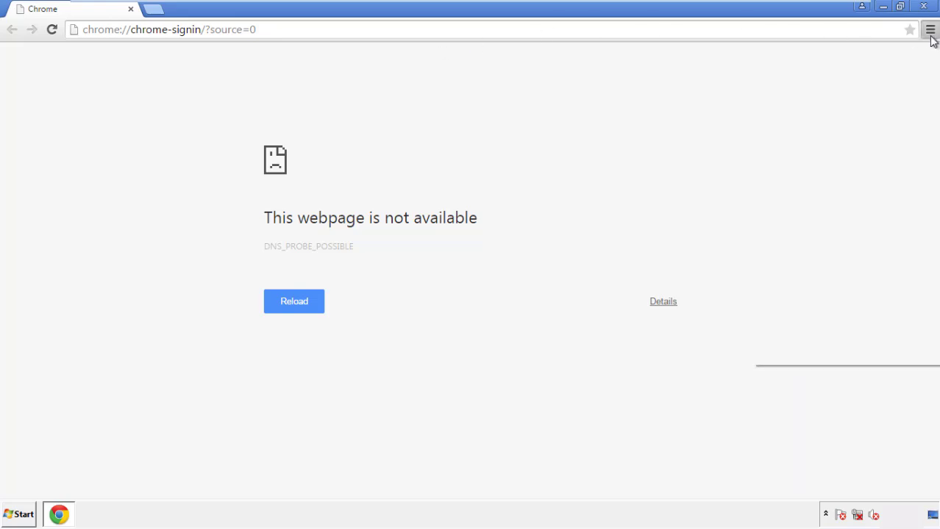
click(930, 29)
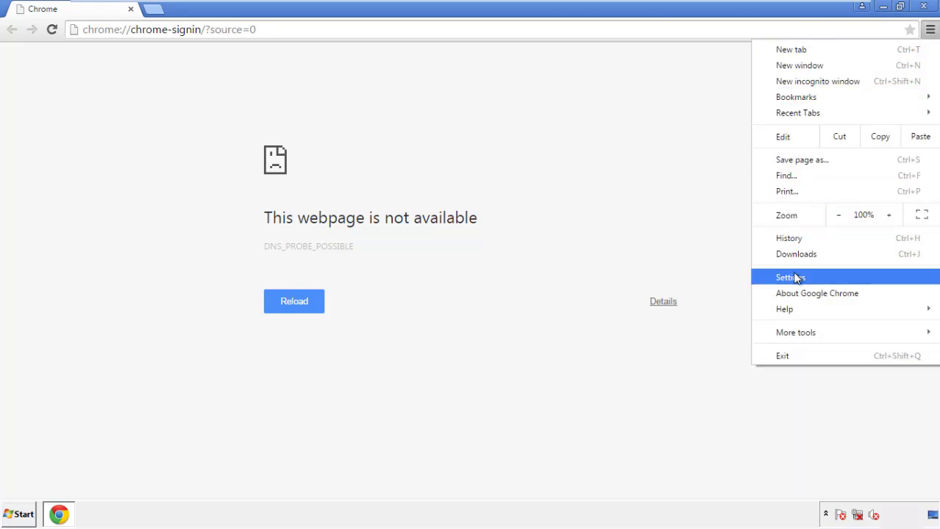
click(791, 278)
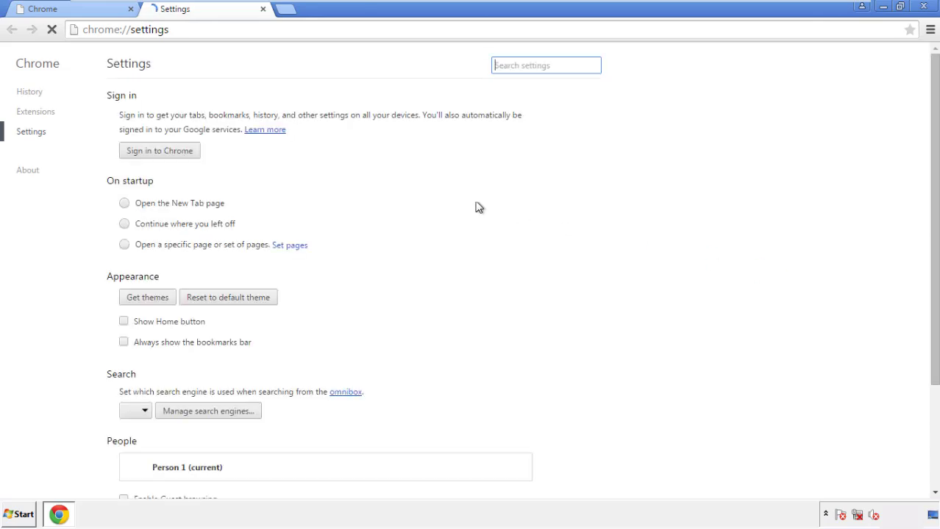
click(29, 91)
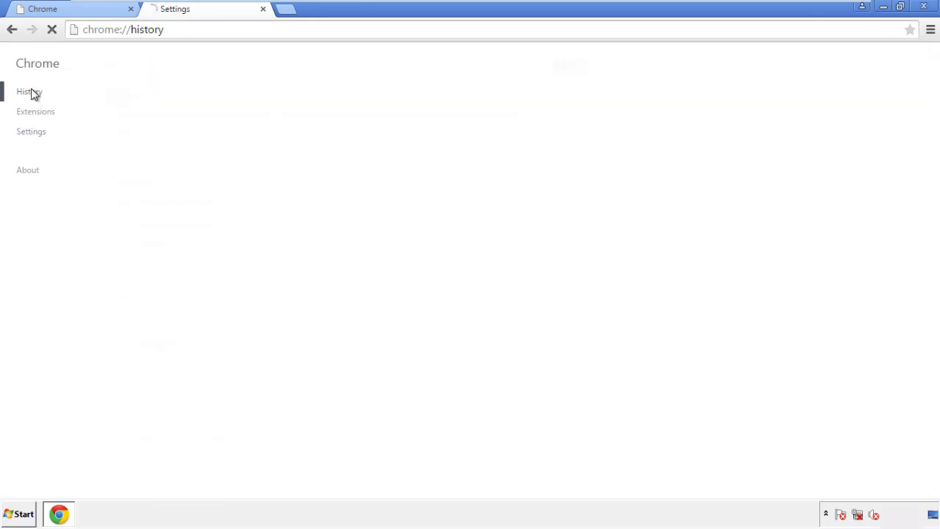
Clear Chrome browsing data from the beginning of time, including content licenses
click(30, 91)
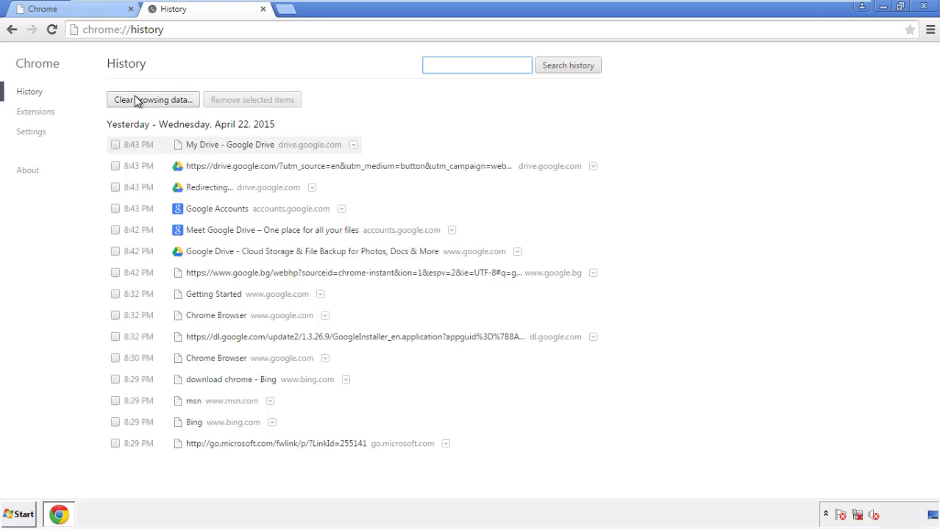
click(152, 99)
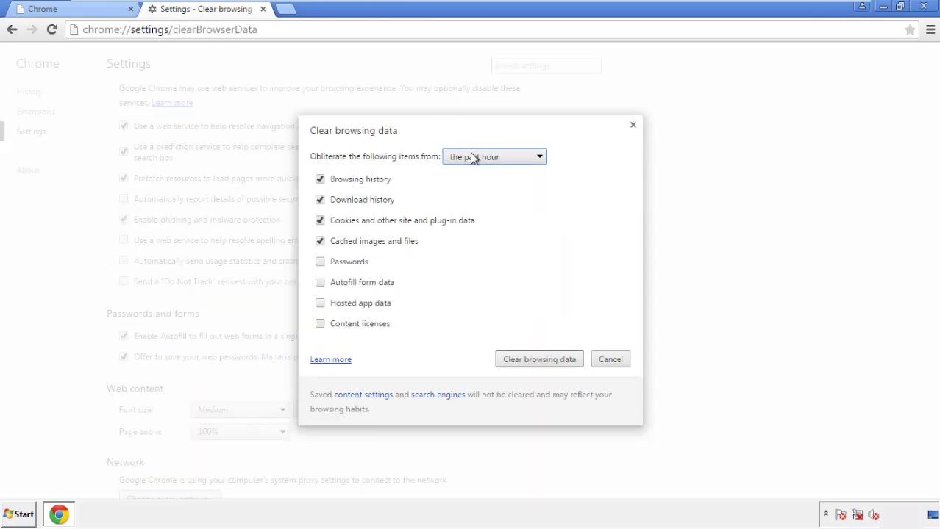
click(494, 157)
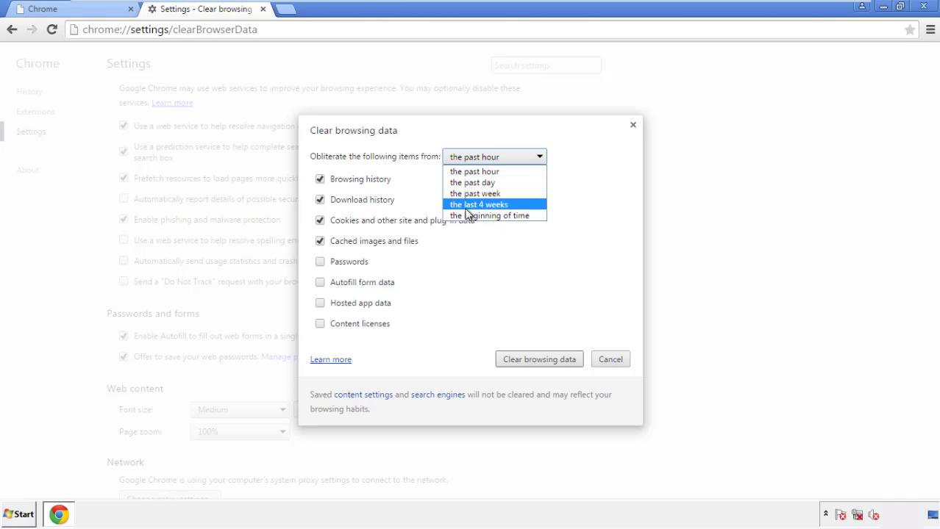
mouse_move(479, 171)
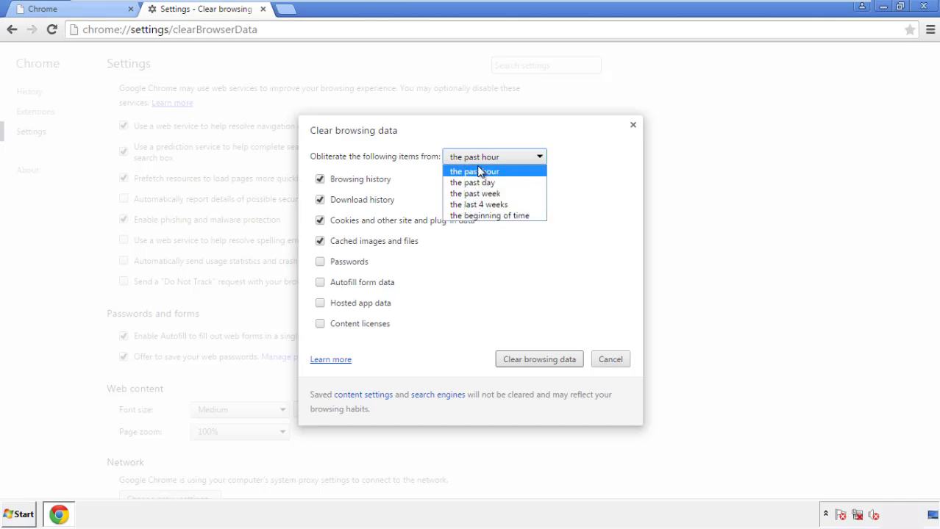
mouse_move(471, 215)
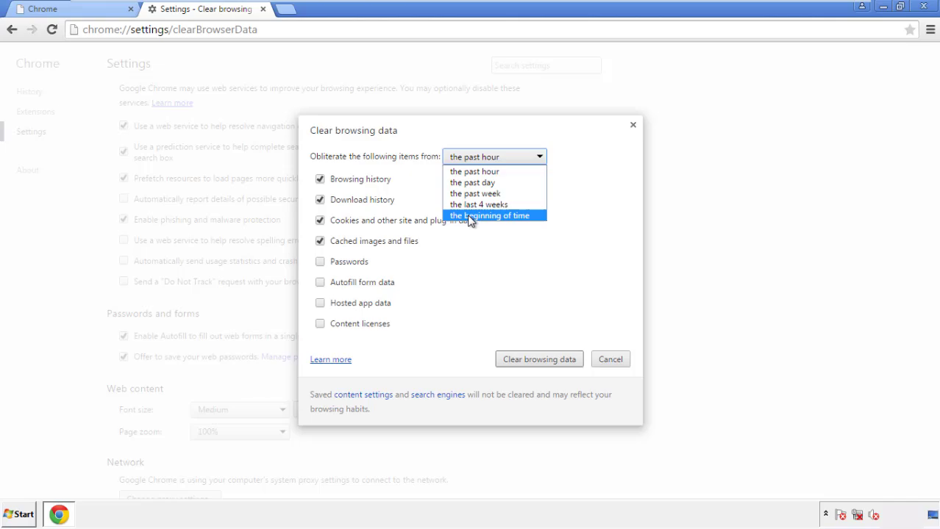
click(490, 216)
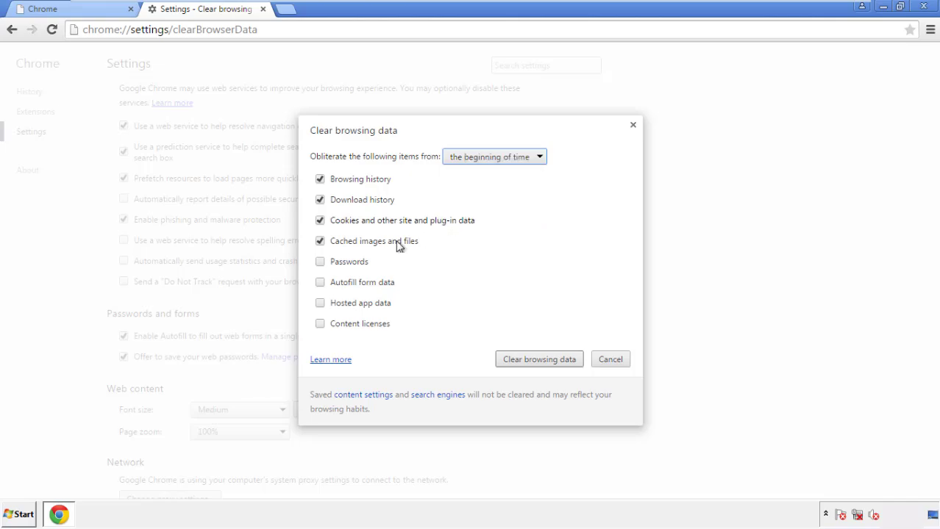
mouse_move(331, 294)
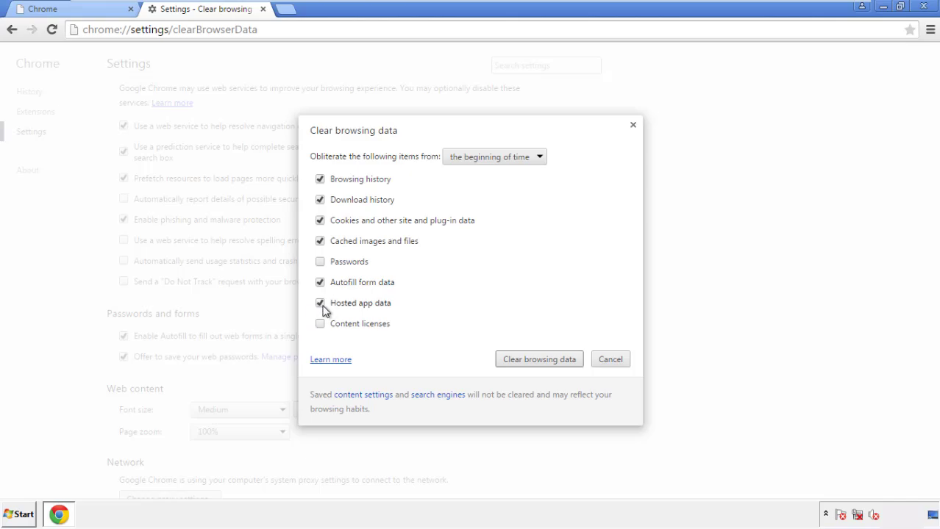
click(321, 324)
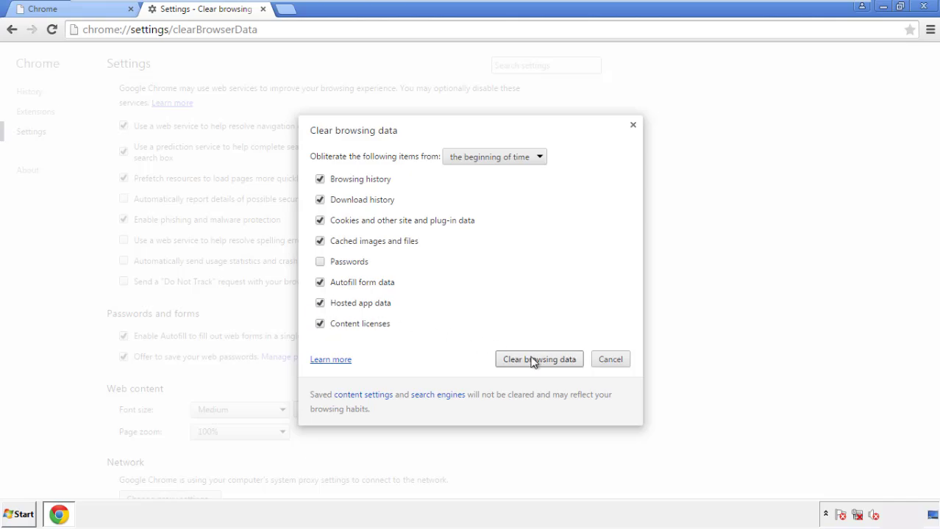
click(539, 359)
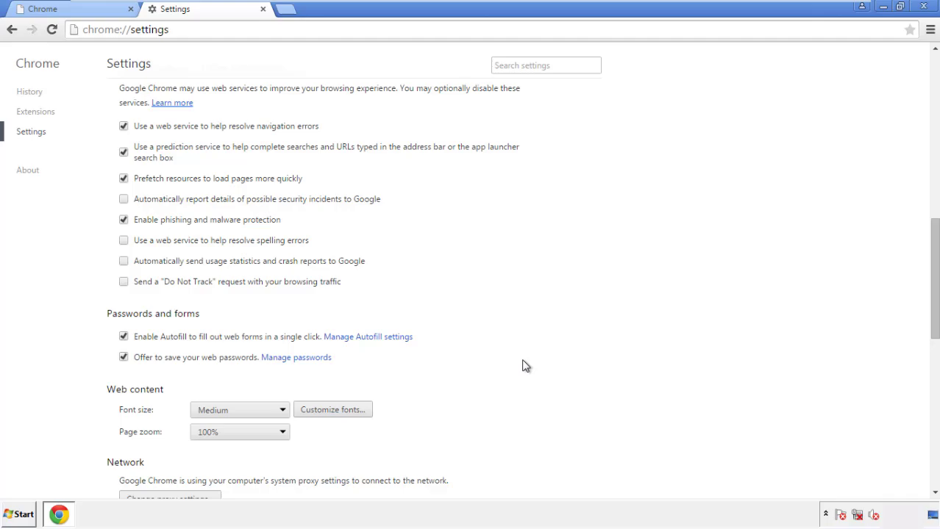
mouse_move(932, 221)
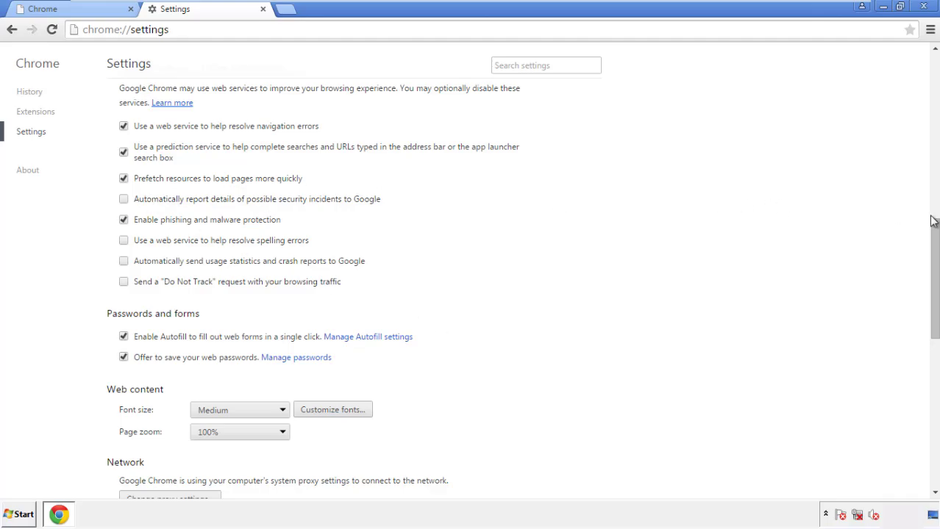
Reset Chrome settings from the bottom of the Settings page and close Chrome
scroll(down, 3)
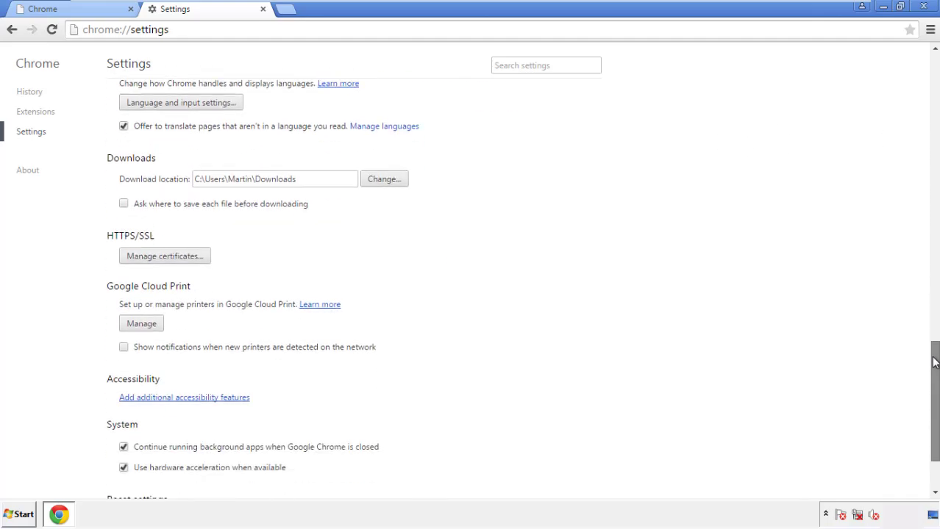
scroll(down, 3)
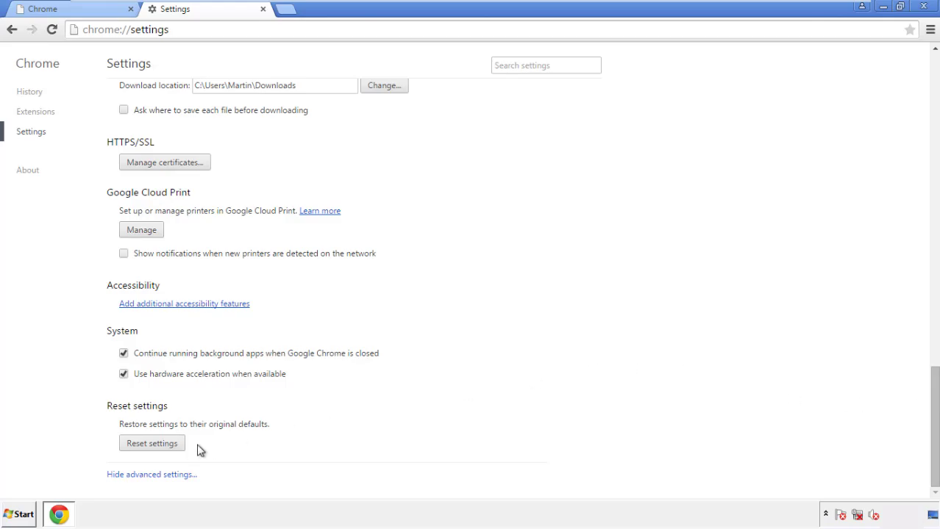
click(151, 443)
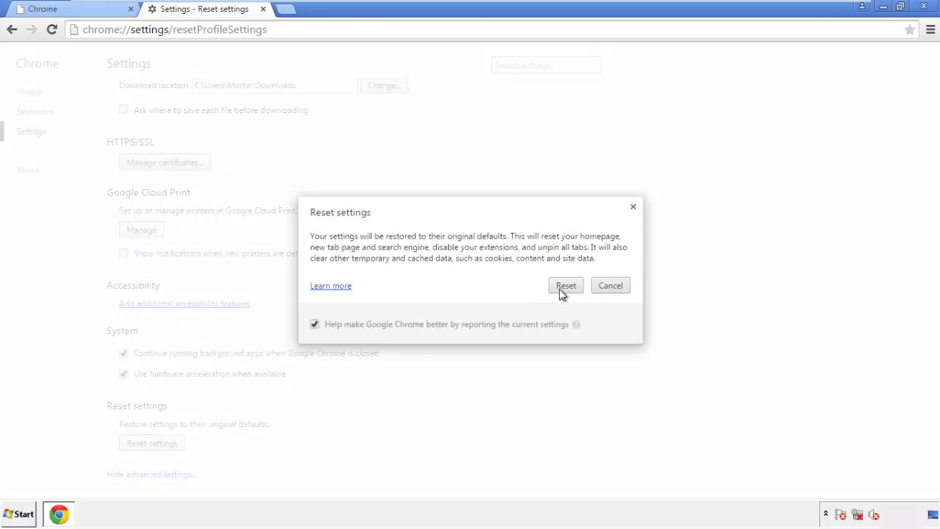
click(565, 285)
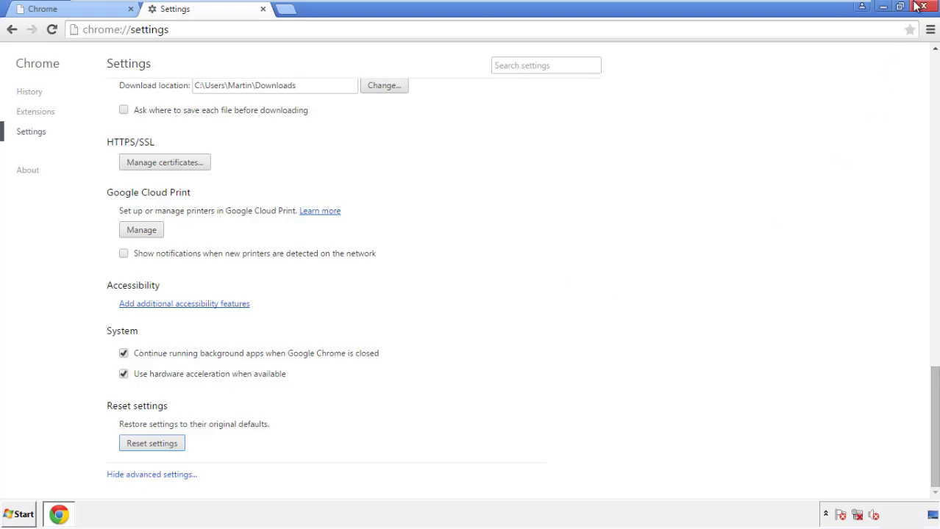
click(924, 7)
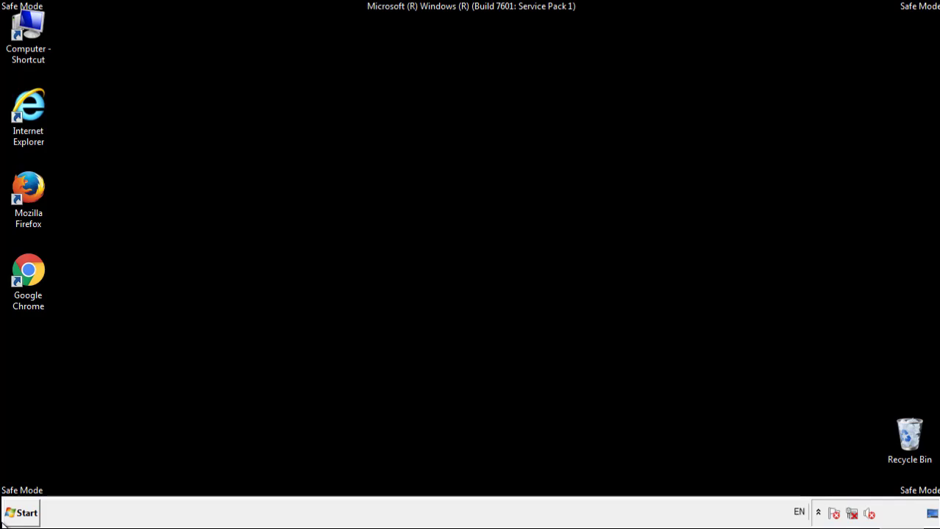
mouse_move(47, 201)
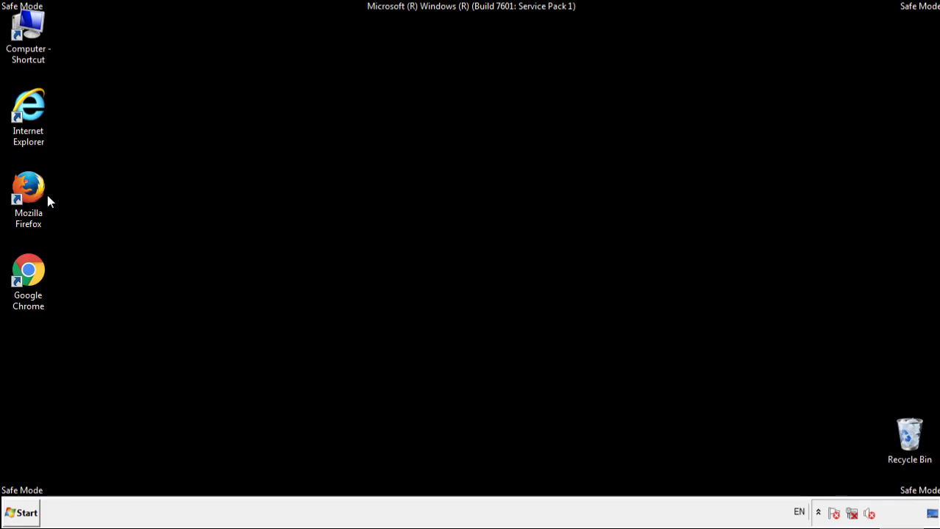
Launch Mozilla Firefox from its desktop shortcut
double_click(28, 185)
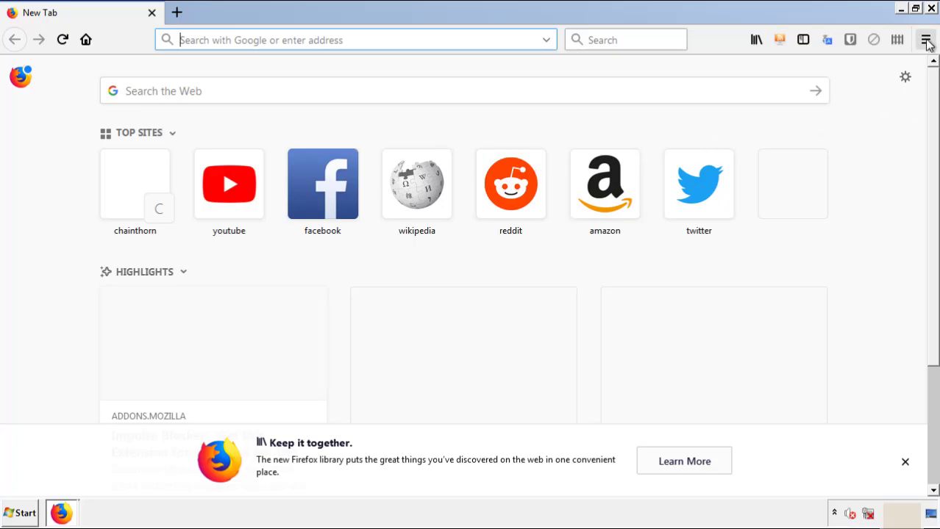
Remove Search Mine in Firefox's Add-ons manager, then close Firefox
click(926, 40)
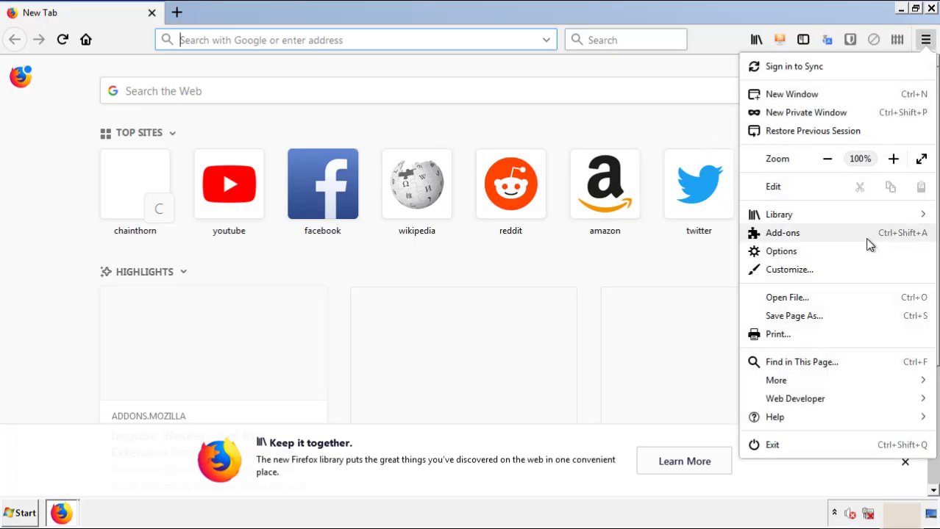
click(782, 232)
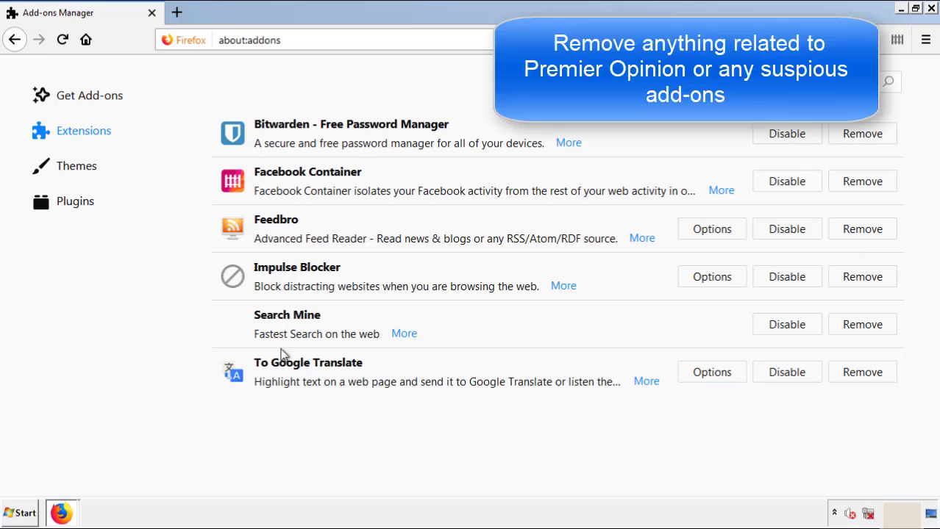
mouse_move(861, 325)
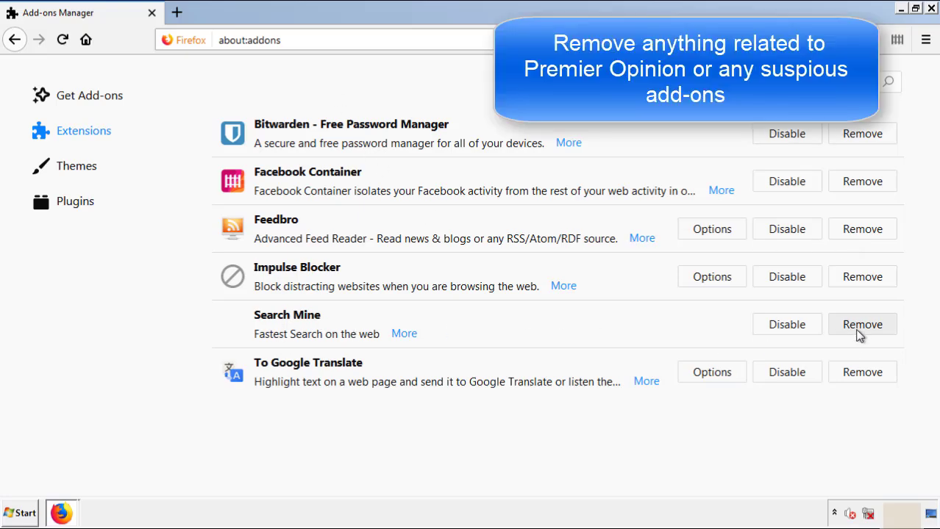
click(862, 324)
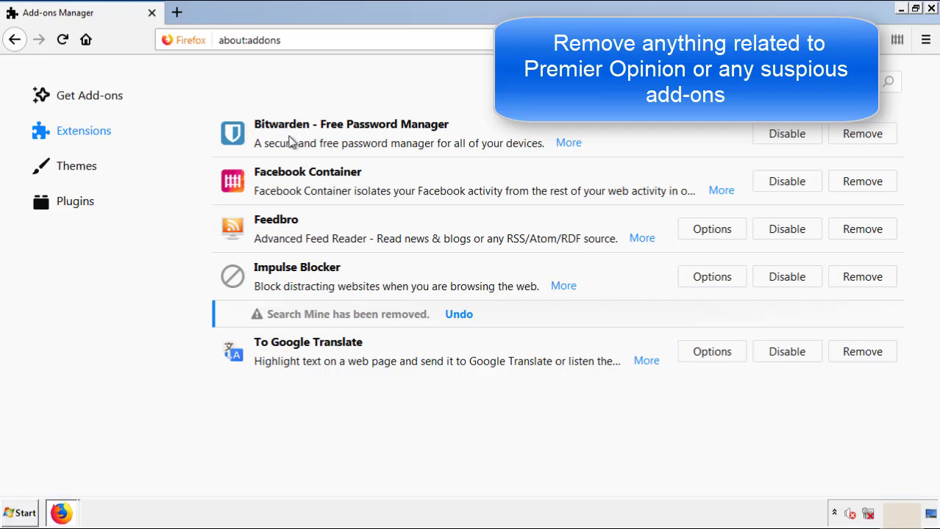
mouse_move(890, 42)
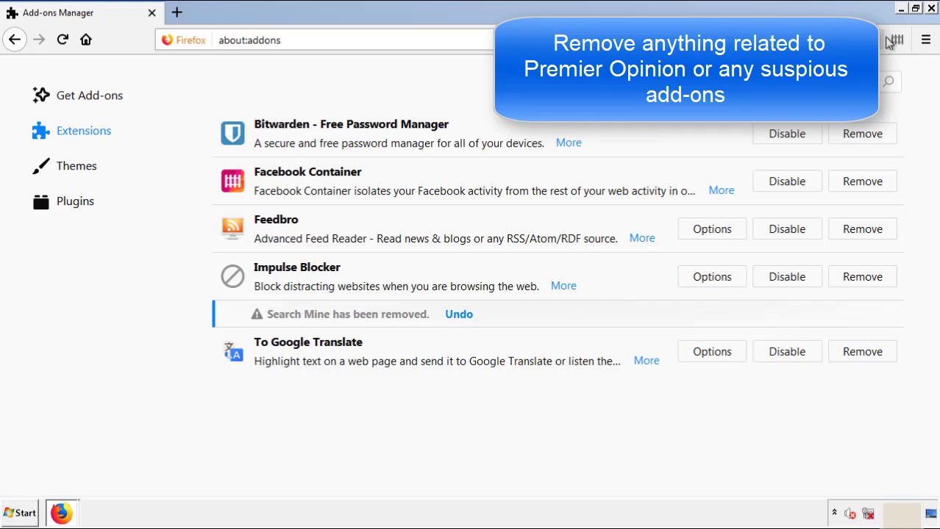
click(931, 8)
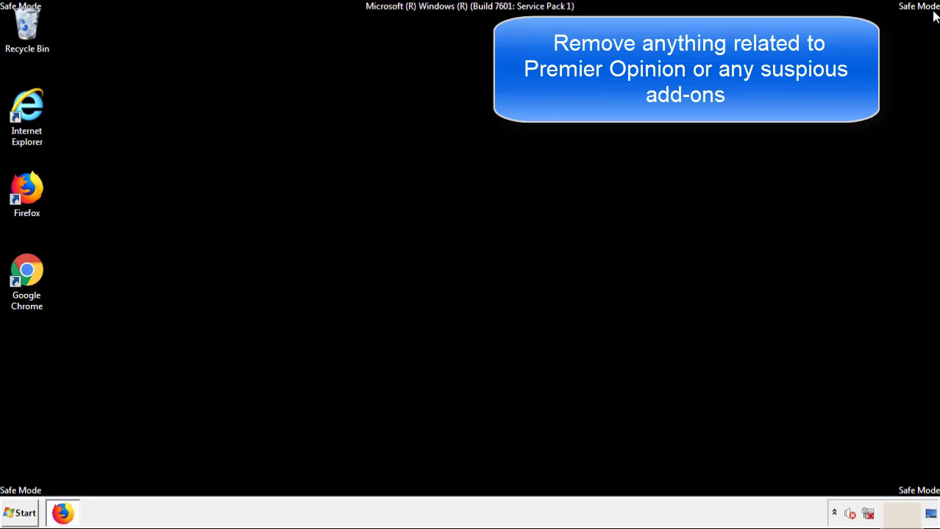
mouse_move(27, 276)
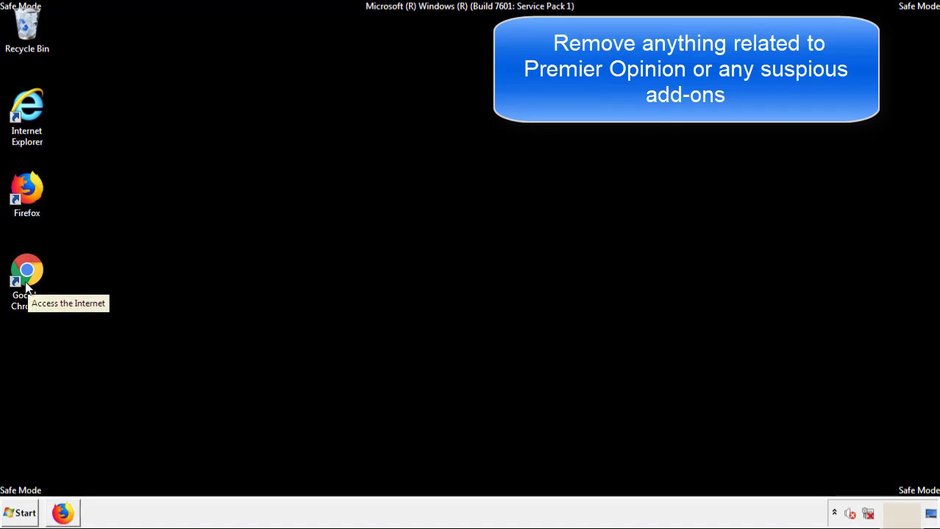
Remove Search Mine from Chrome's Extensions page, close Chrome, and open Start shutdown options
double_click(27, 276)
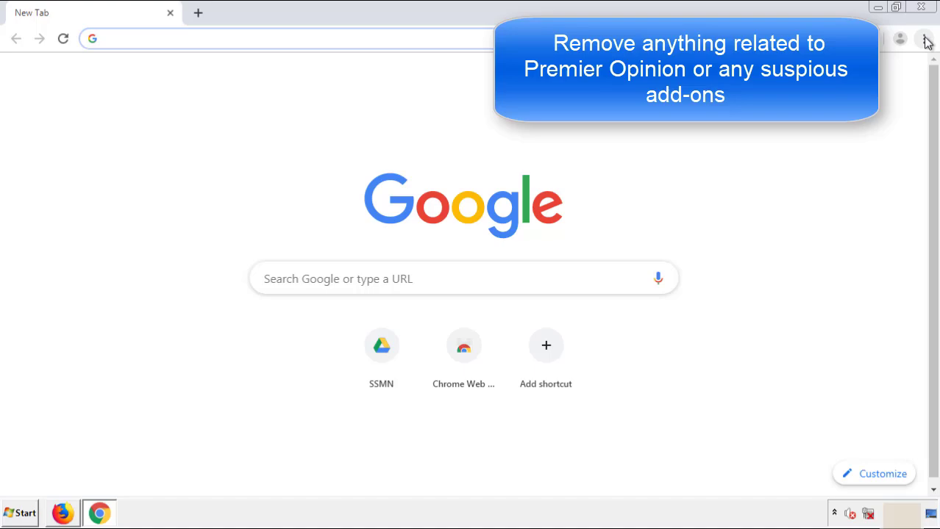
click(923, 38)
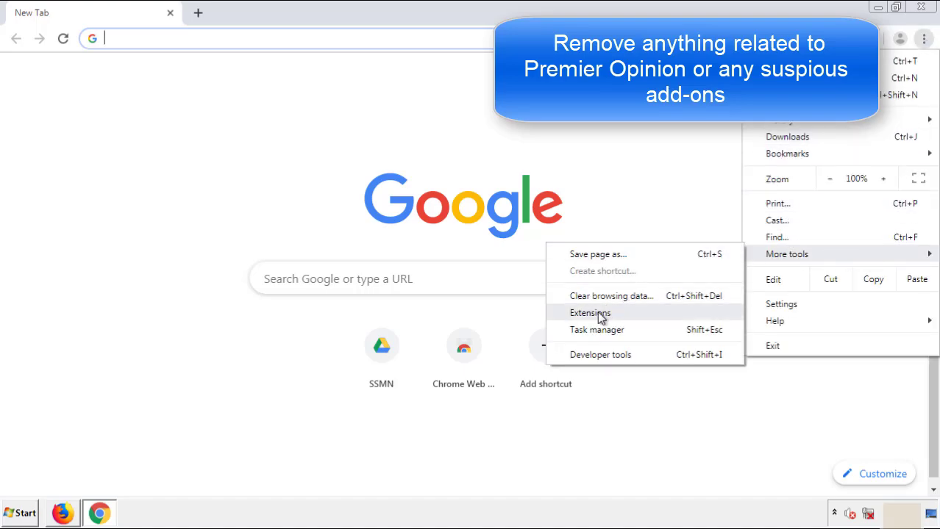
click(589, 312)
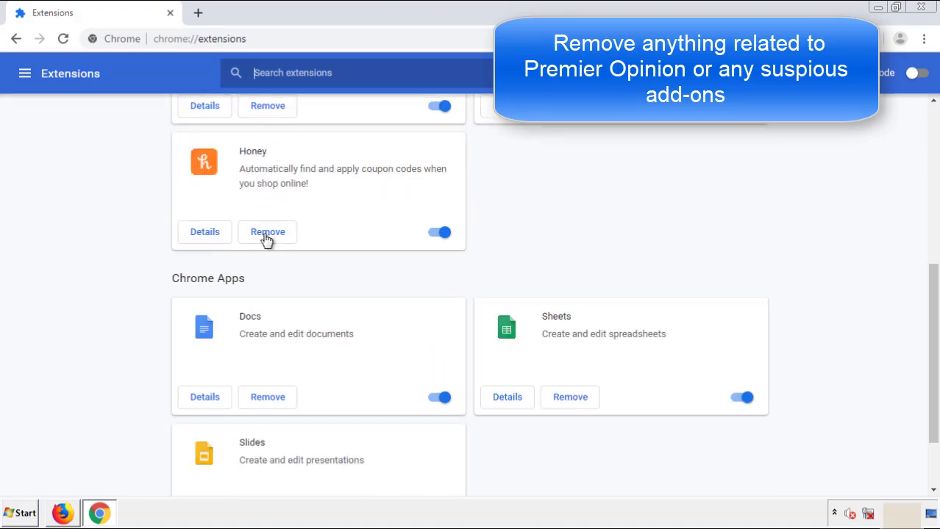
scroll(up, 3)
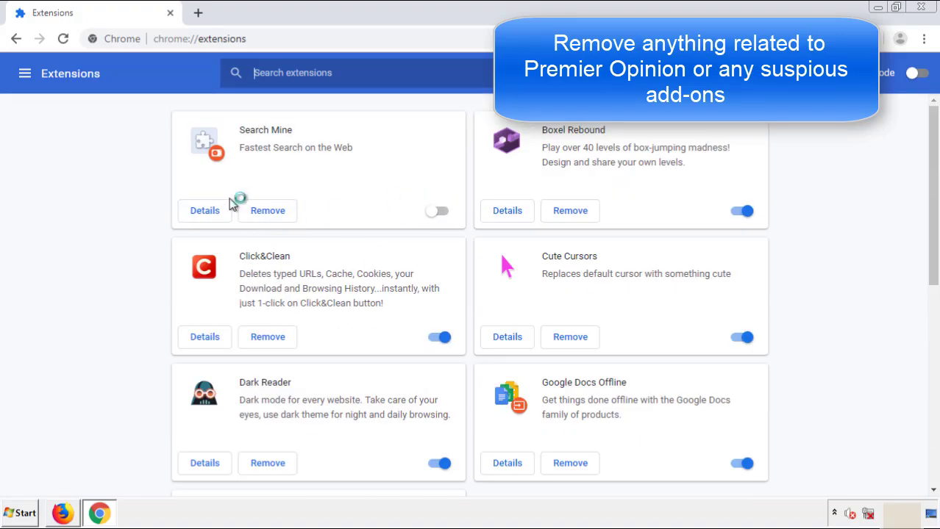
click(267, 210)
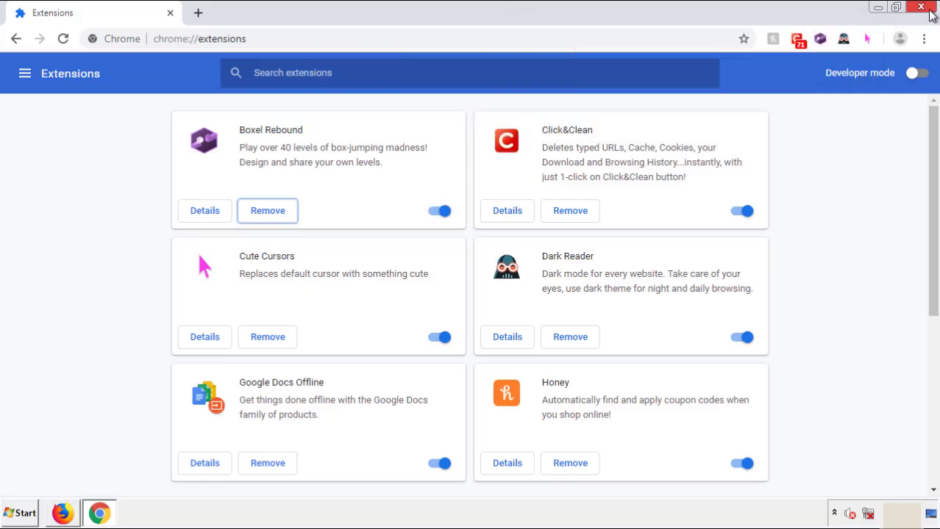
click(922, 6)
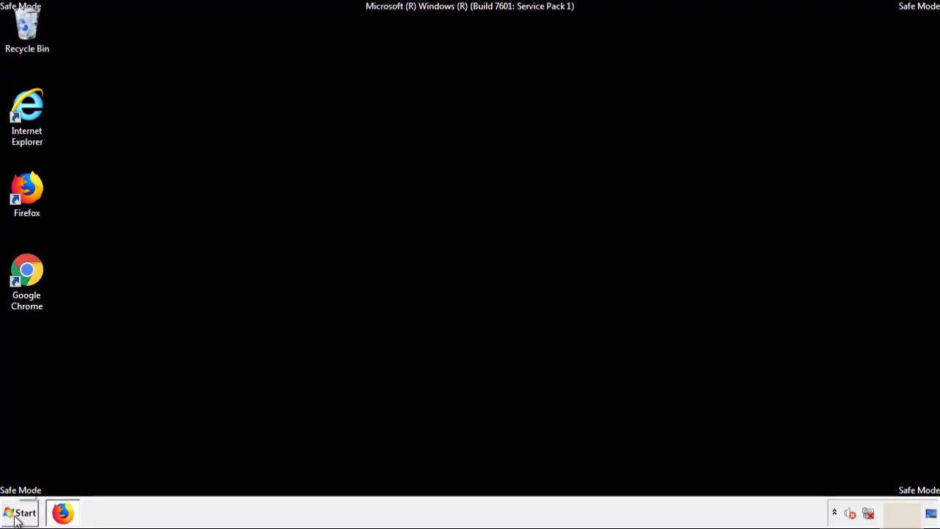
click(20, 513)
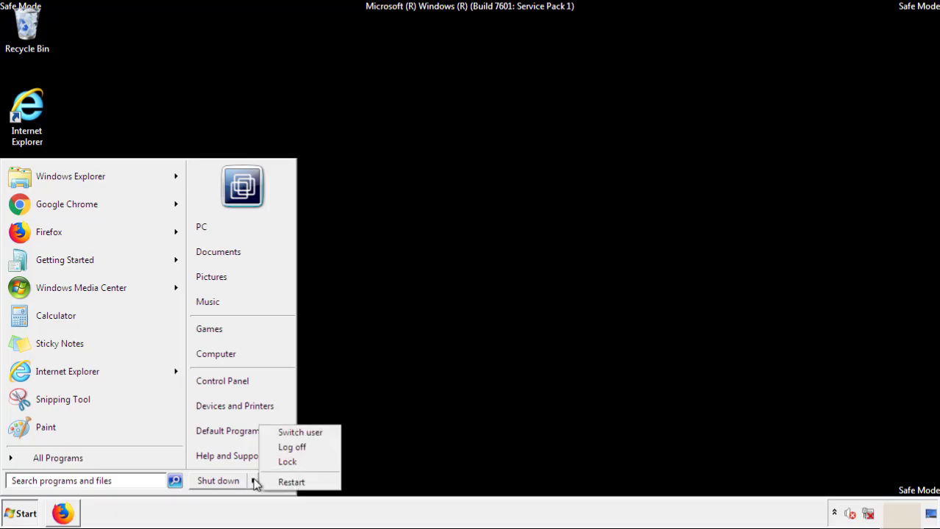